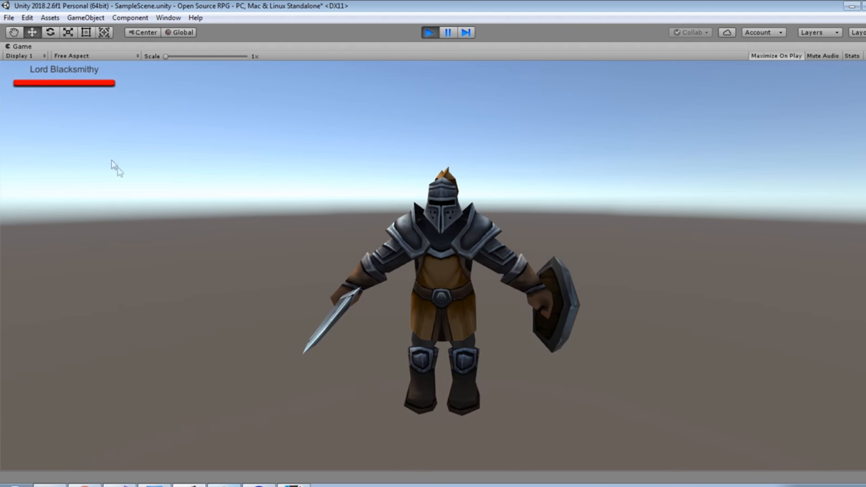
{"action": "mouse_move", "coordinate": [53, 97]}
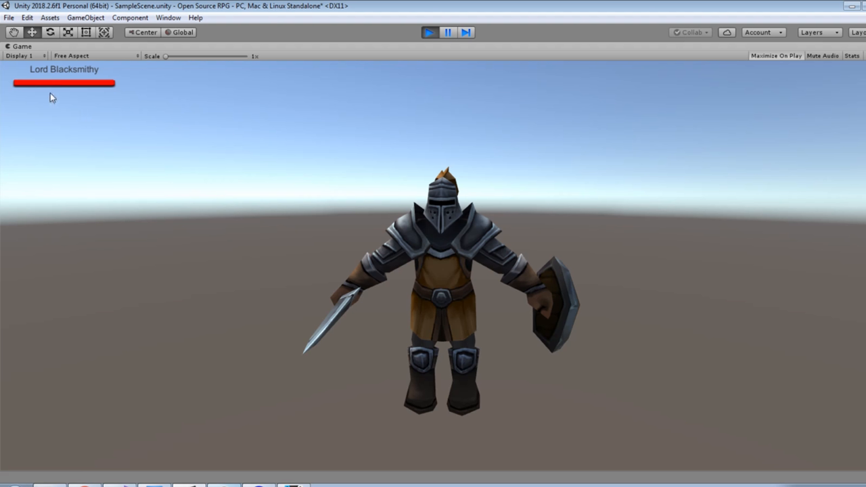
{"action": "mouse_move", "coordinate": [62, 92]}
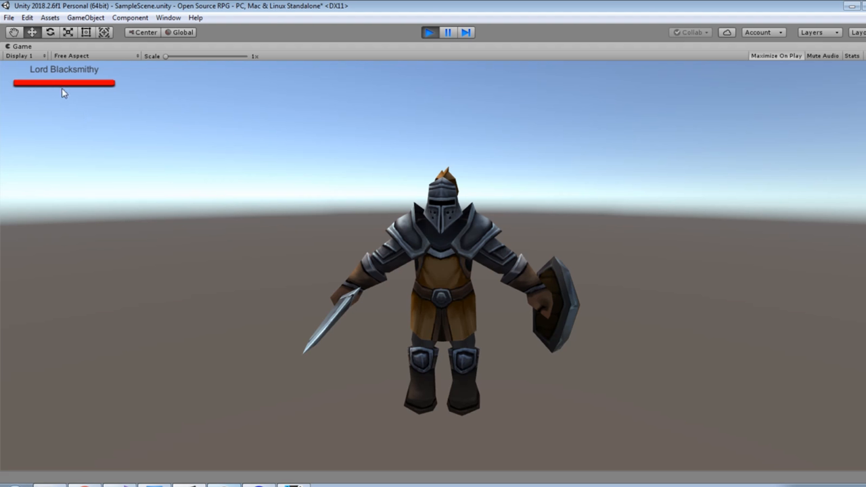
{"action": "mouse_move", "coordinate": [71, 97]}
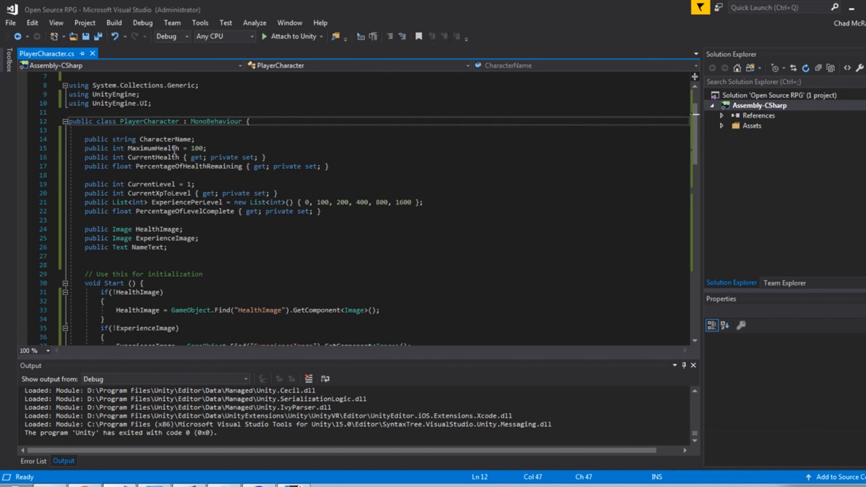
- Follow CharacterName from its declaration to Start, where NameText.text is set to it
{"action": "double_click", "coordinate": [166, 138]}
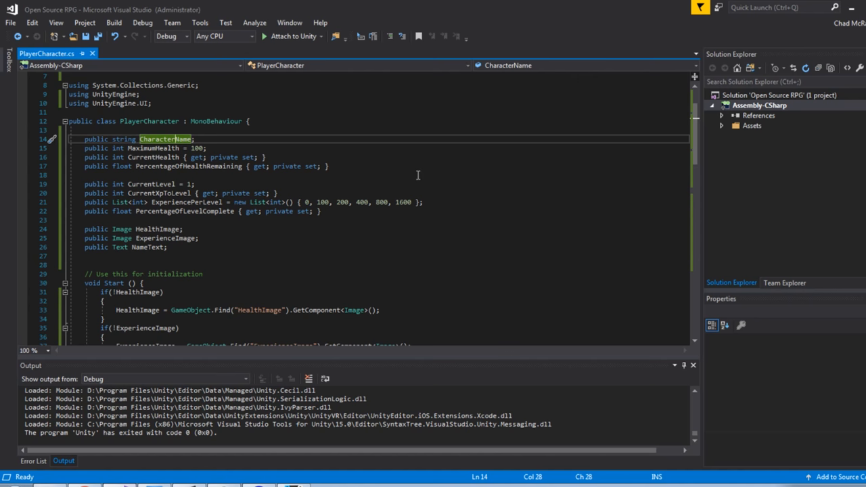
{"action": "mouse_move", "coordinate": [290, 206]}
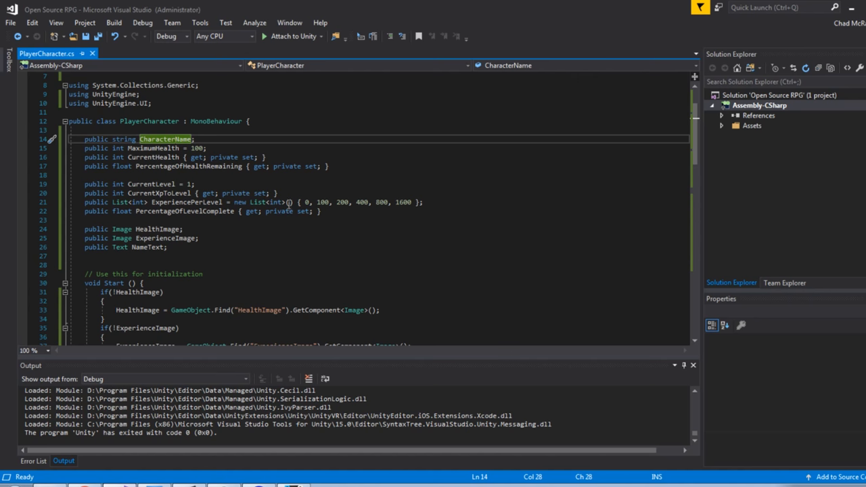
{"action": "scroll", "scroll_direction": "down", "scroll_amount": 3}
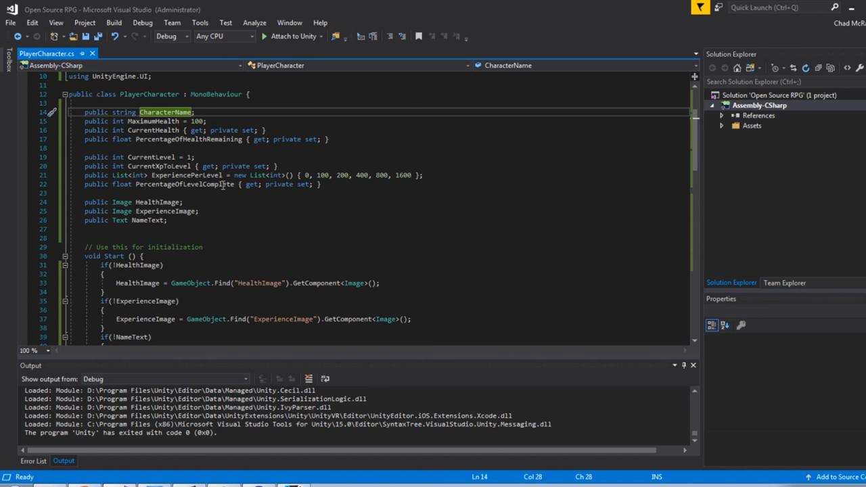
{"action": "mouse_move", "coordinate": [211, 216]}
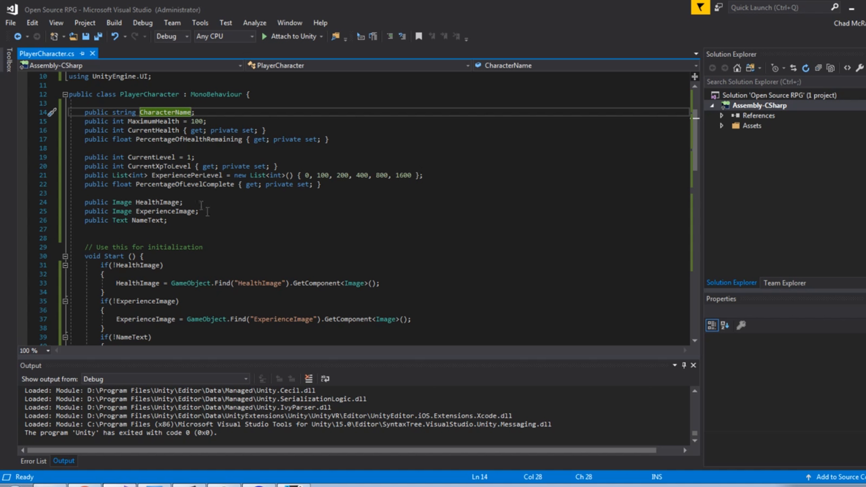
{"action": "mouse_move", "coordinate": [225, 184]}
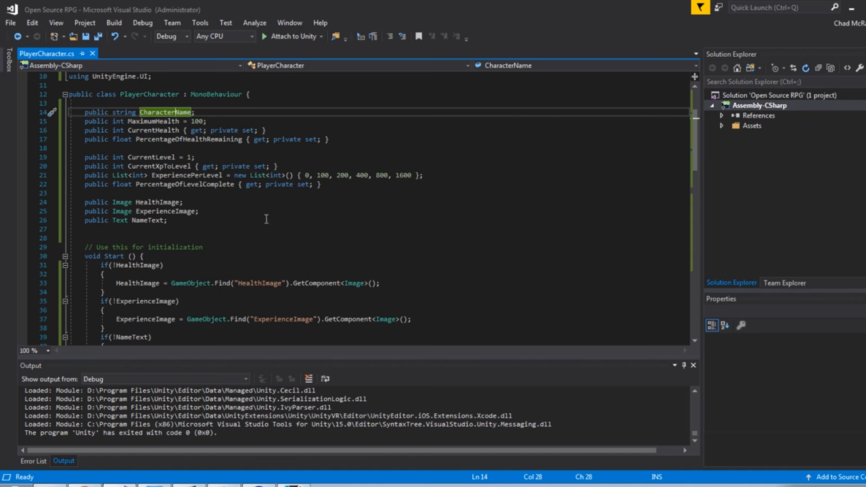
{"action": "scroll", "scroll_direction": "down", "scroll_amount": 3}
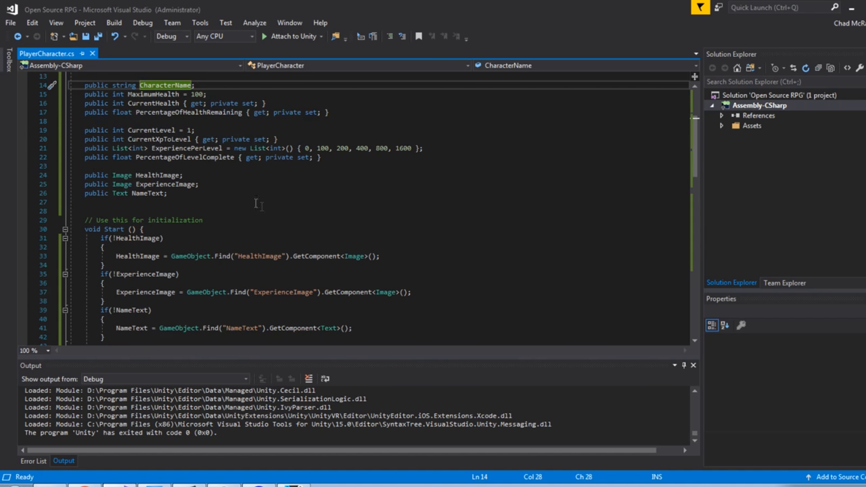
{"action": "mouse_move", "coordinate": [215, 197]}
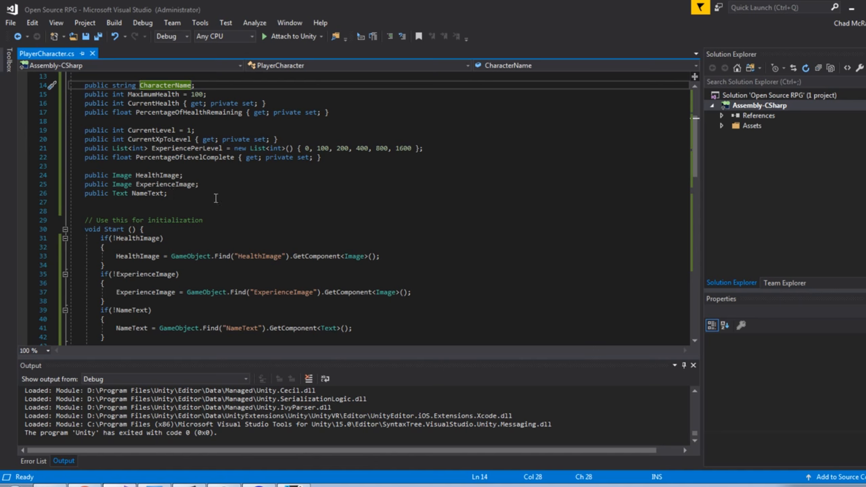
{"action": "scroll", "scroll_direction": "down", "scroll_amount": 3}
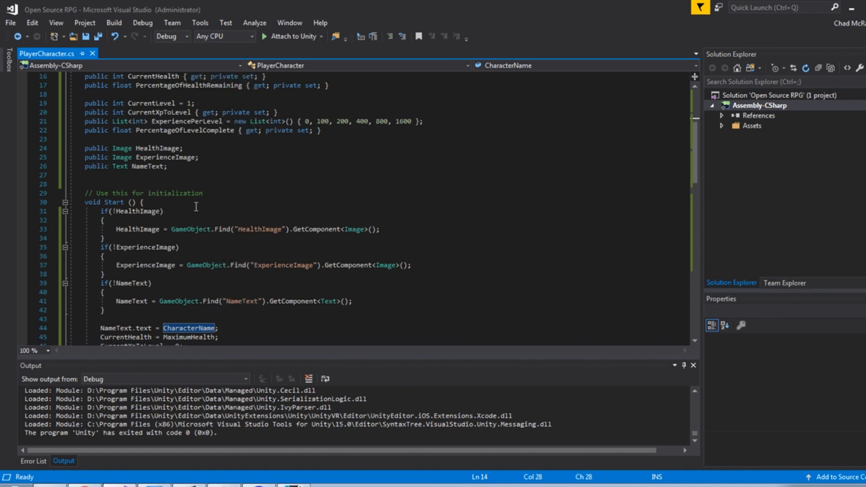
- Highlight MaximumHealth where Start copies it into CurrentHealth, then reach the Update method
{"action": "scroll", "scroll_direction": "down", "scroll_amount": 3}
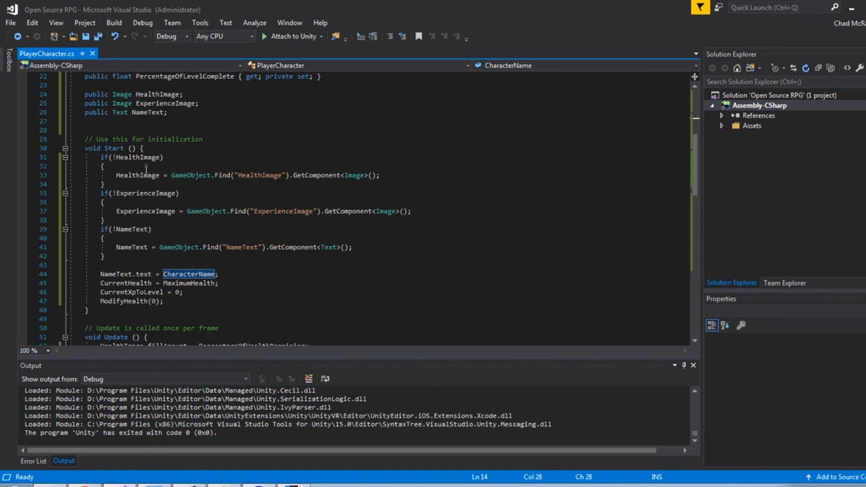
{"action": "mouse_move", "coordinate": [295, 236]}
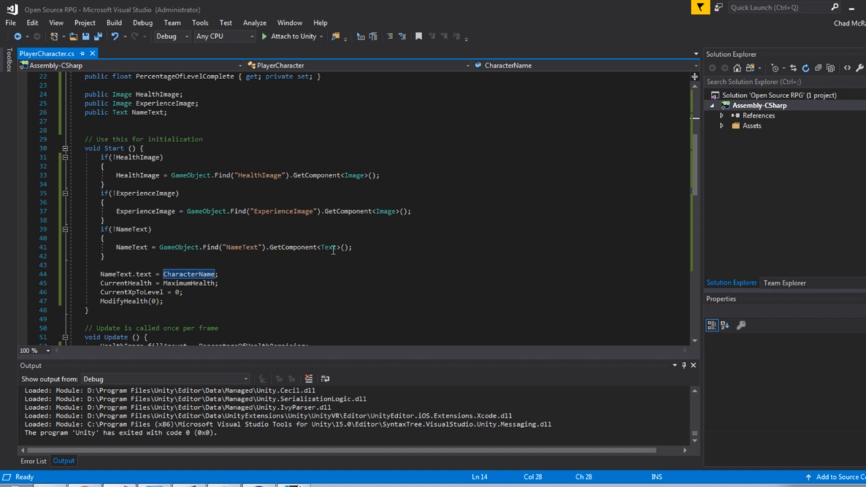
{"action": "mouse_move", "coordinate": [181, 284]}
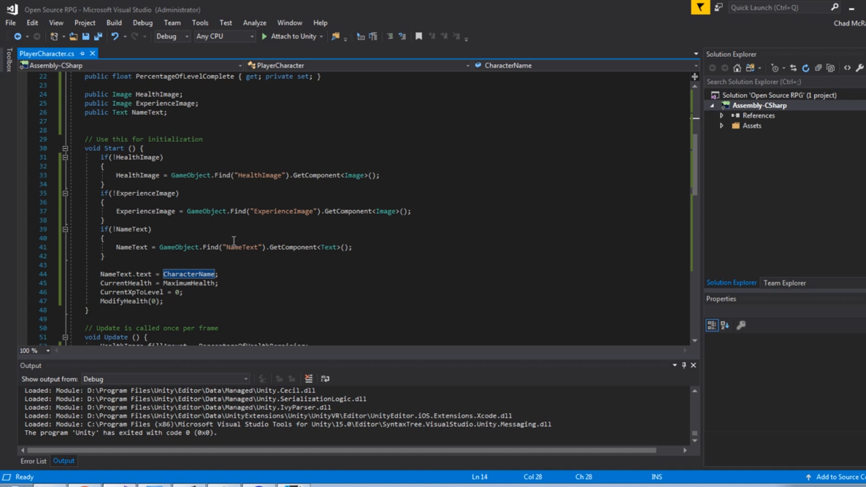
{"action": "mouse_move", "coordinate": [199, 284]}
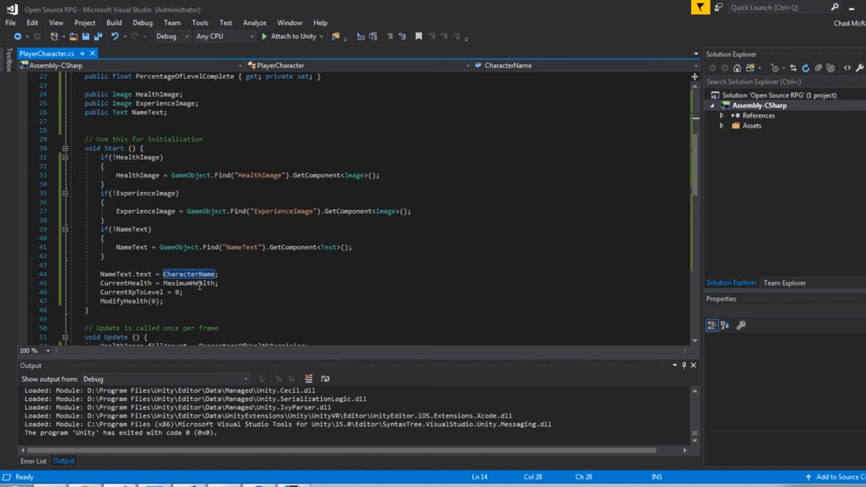
{"action": "double_click", "coordinate": [188, 283]}
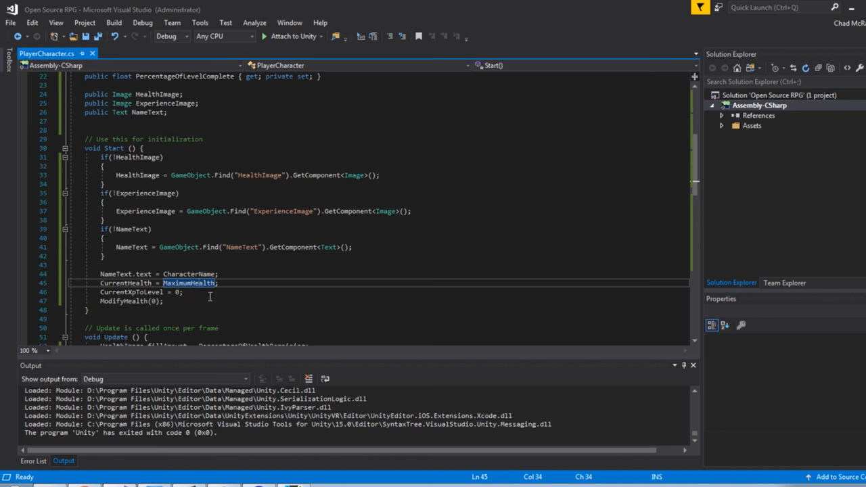
{"action": "scroll", "scroll_direction": "down", "scroll_amount": 3}
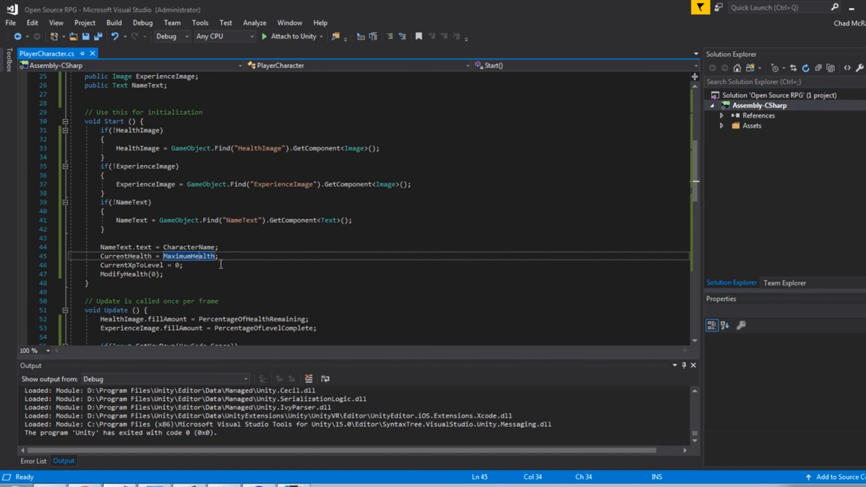
{"action": "scroll", "scroll_direction": "down", "scroll_amount": 3}
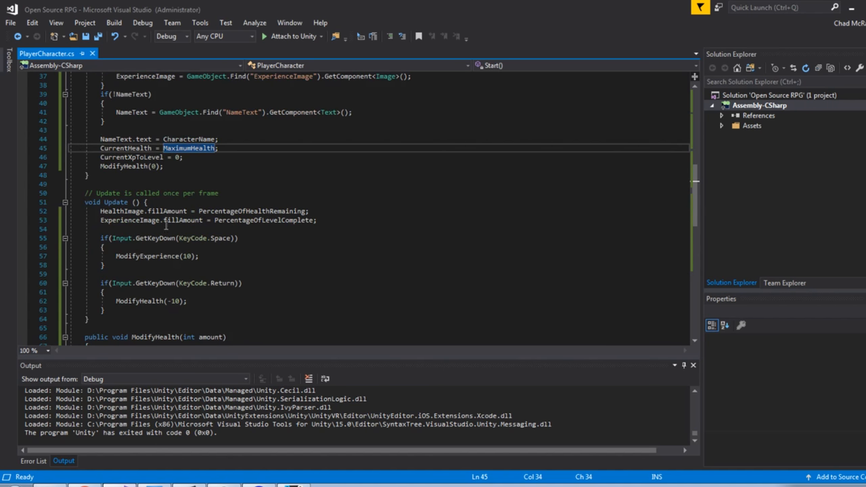
{"action": "mouse_move", "coordinate": [318, 241]}
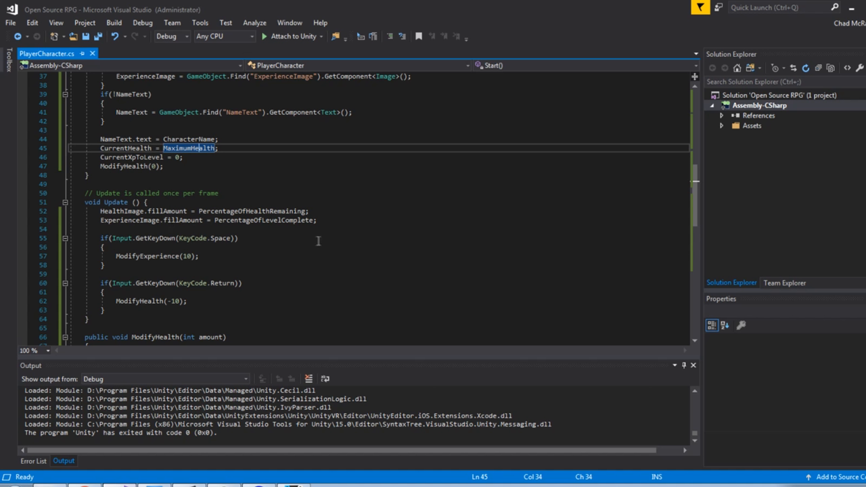
{"action": "mouse_move", "coordinate": [304, 229]}
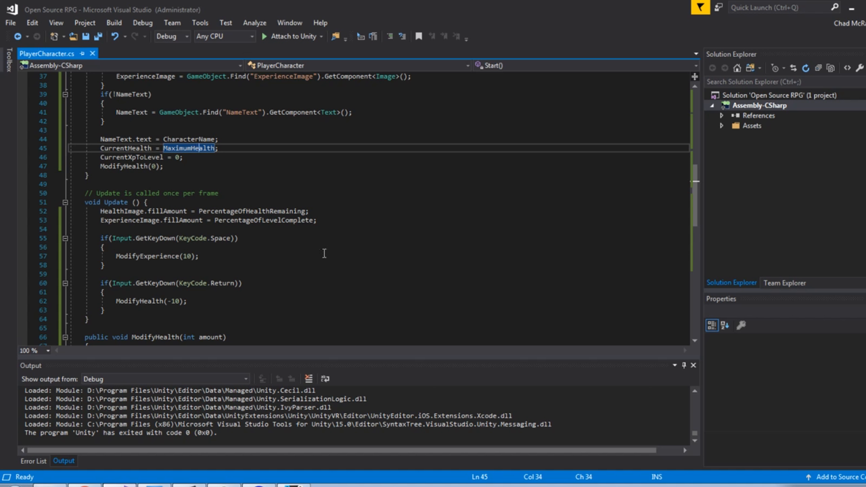
{"action": "mouse_move", "coordinate": [251, 273]}
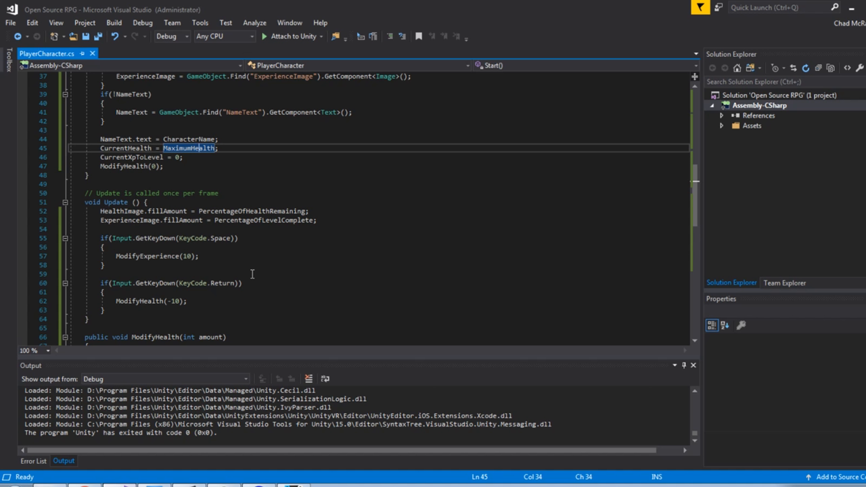
{"action": "mouse_move", "coordinate": [247, 263]}
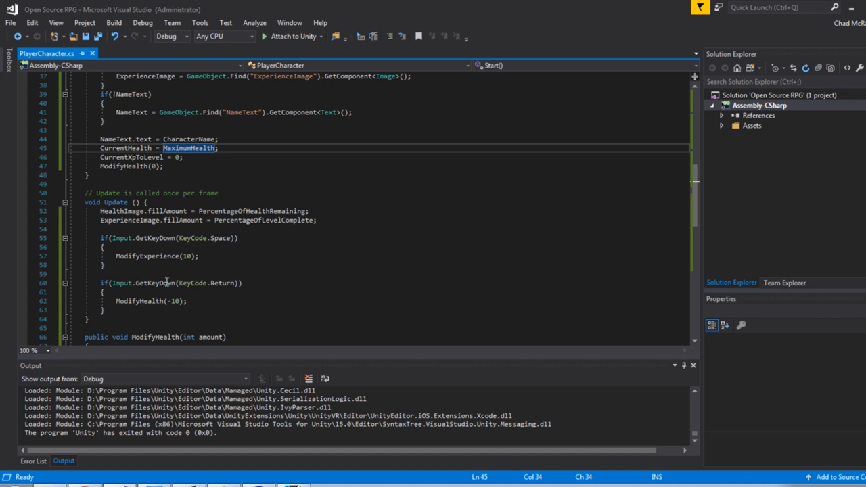
{"action": "scroll", "scroll_direction": "down", "scroll_amount": 3}
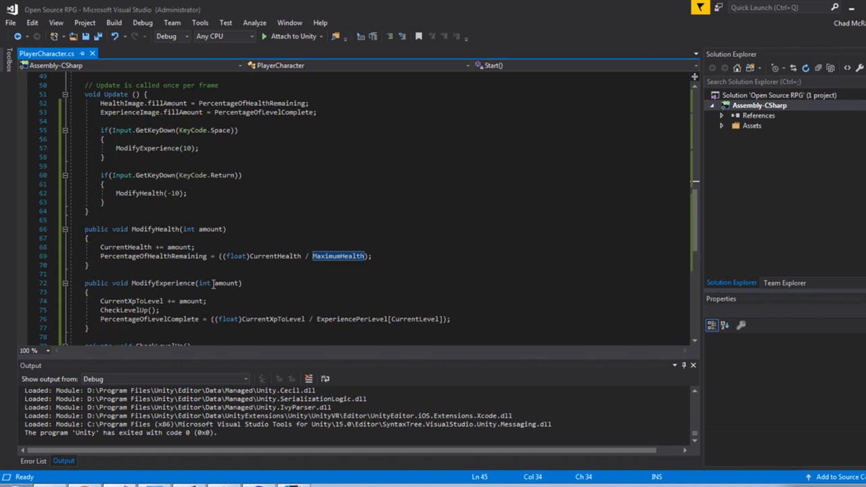
{"action": "scroll", "scroll_direction": "down", "scroll_amount": 3}
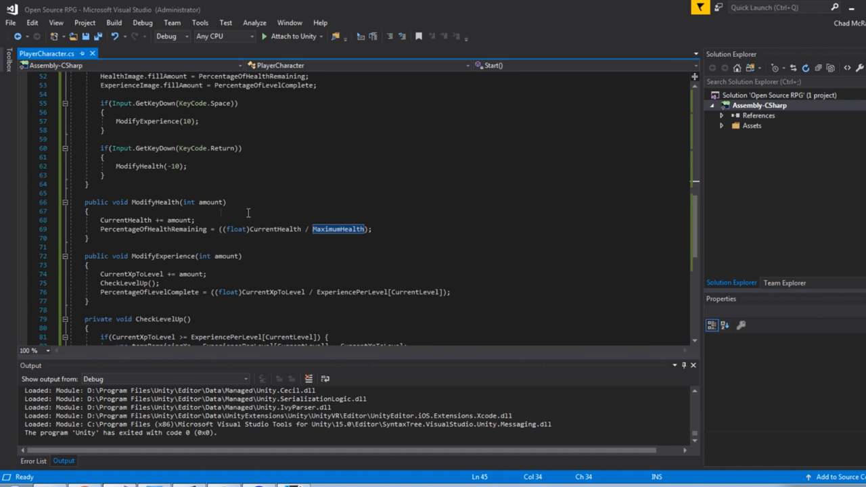
{"action": "mouse_move", "coordinate": [223, 206]}
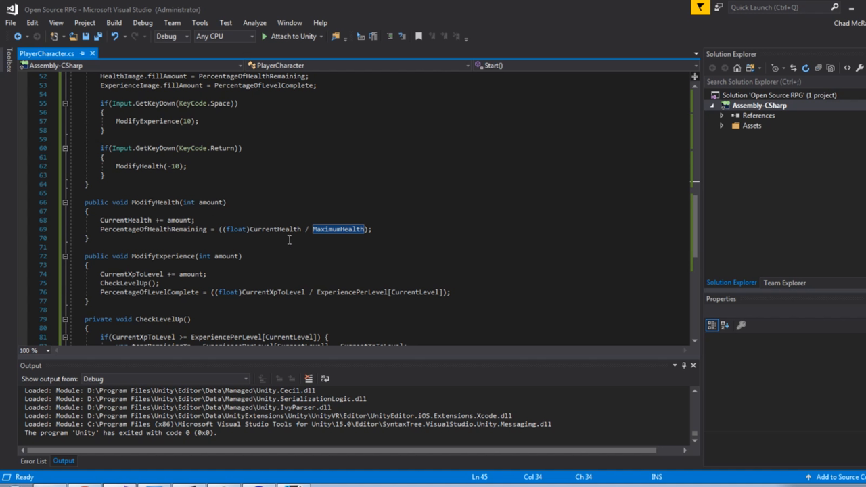
{"action": "mouse_move", "coordinate": [295, 238]}
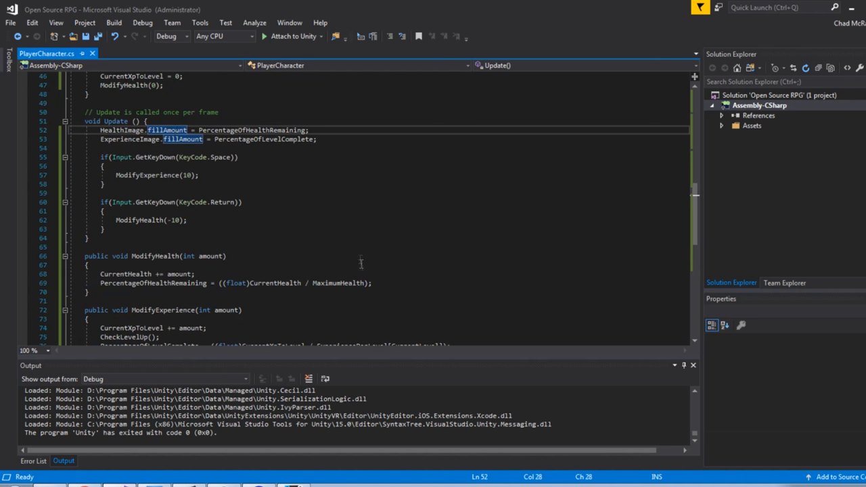
{"action": "scroll", "scroll_direction": "down", "scroll_amount": 3}
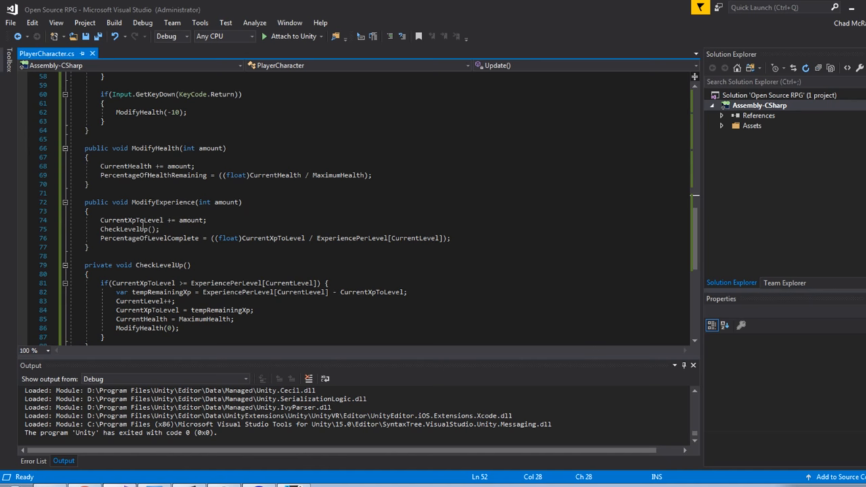
{"action": "scroll", "scroll_direction": "down", "scroll_amount": 3}
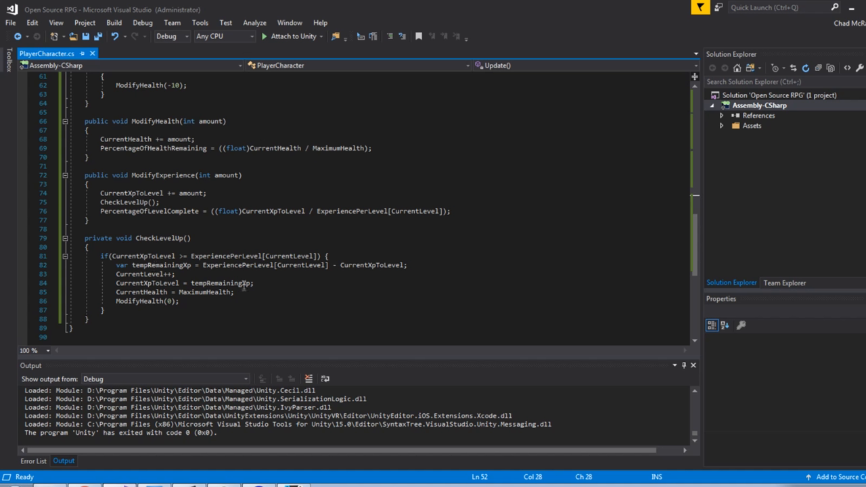
{"action": "mouse_move", "coordinate": [326, 293]}
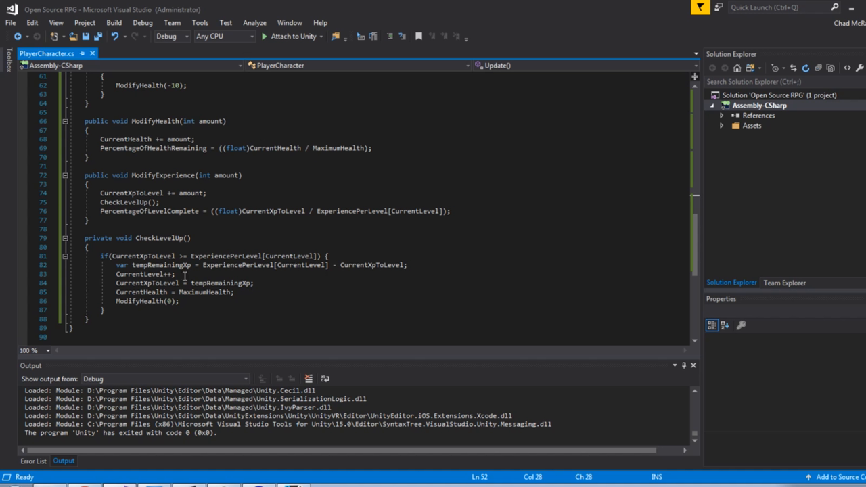
{"action": "mouse_move", "coordinate": [276, 280]}
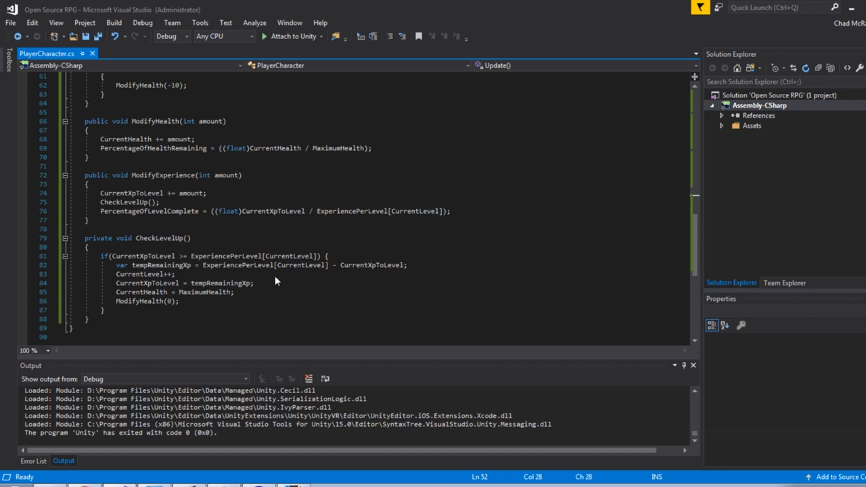
{"action": "mouse_move", "coordinate": [341, 292]}
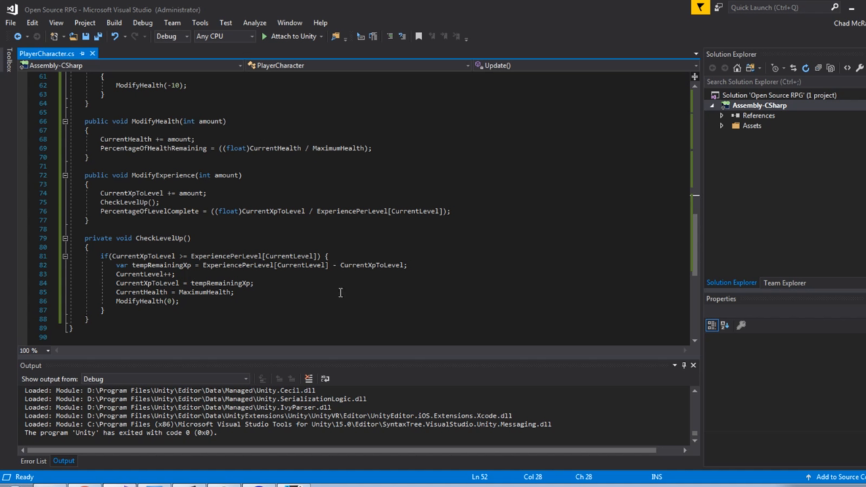
{"action": "mouse_move", "coordinate": [420, 276]}
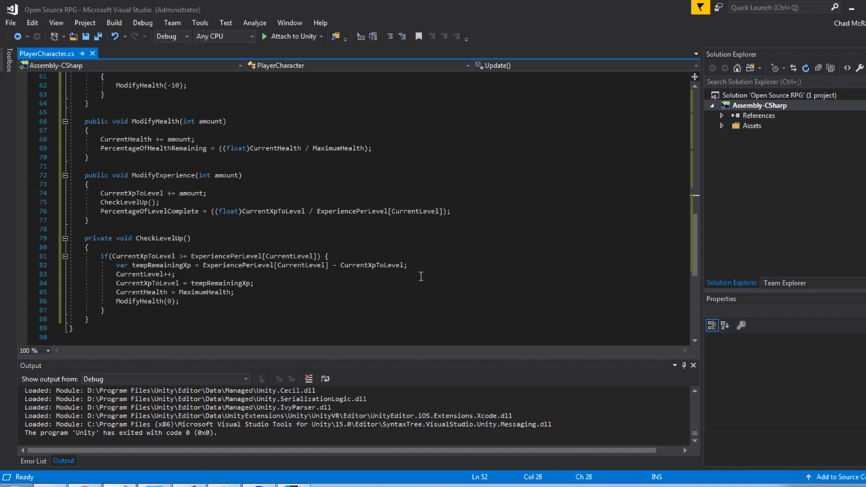
{"action": "left_click_drag", "start_coordinate": [117, 274], "coordinate": [220, 293]}
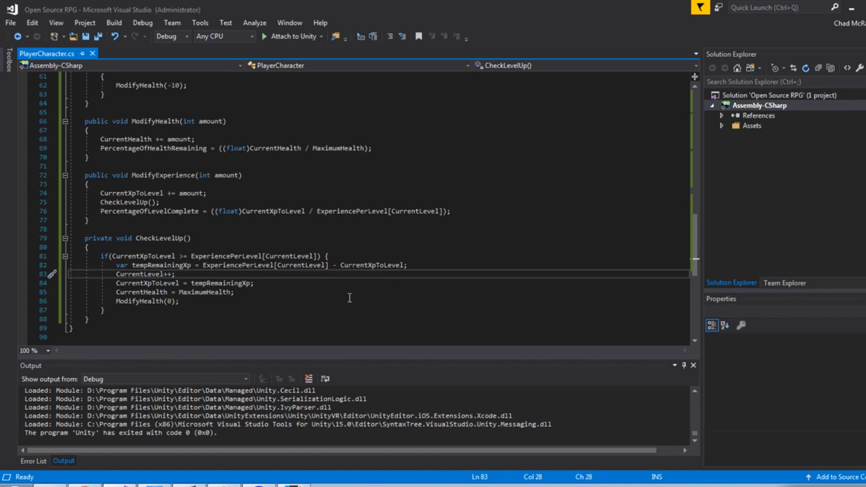
{"action": "mouse_move", "coordinate": [268, 300]}
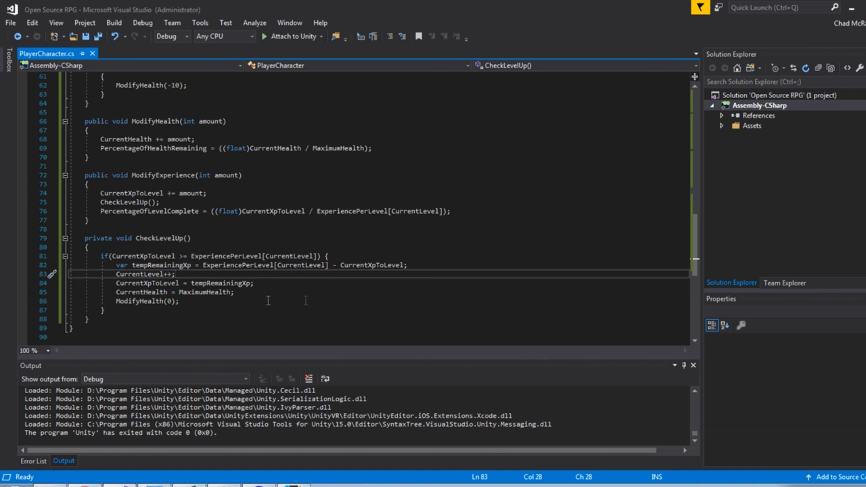
{"action": "mouse_move", "coordinate": [282, 293]}
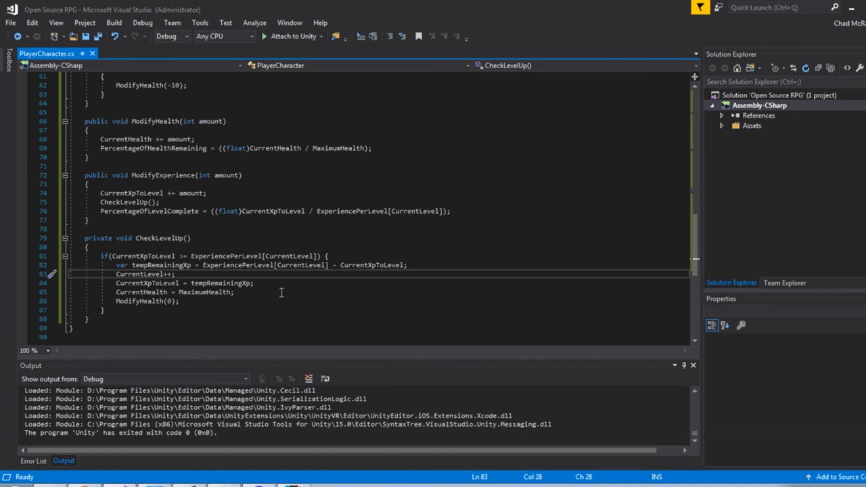
{"action": "mouse_move", "coordinate": [182, 264]}
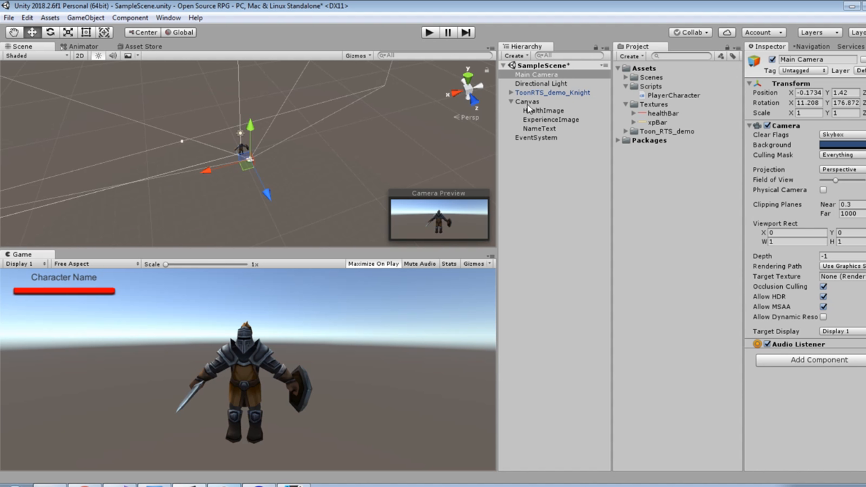
- Select ExperienceImage to show its horizontally filled xpBar Image component
{"action": "left_click", "coordinate": [551, 119]}
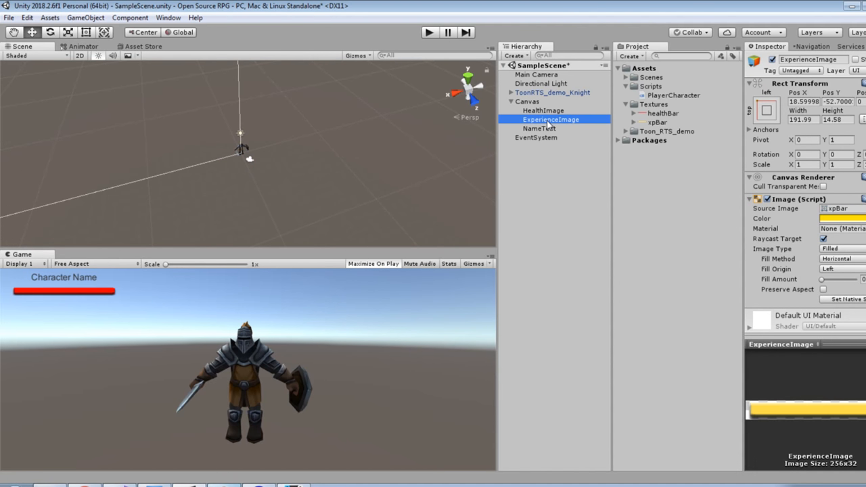